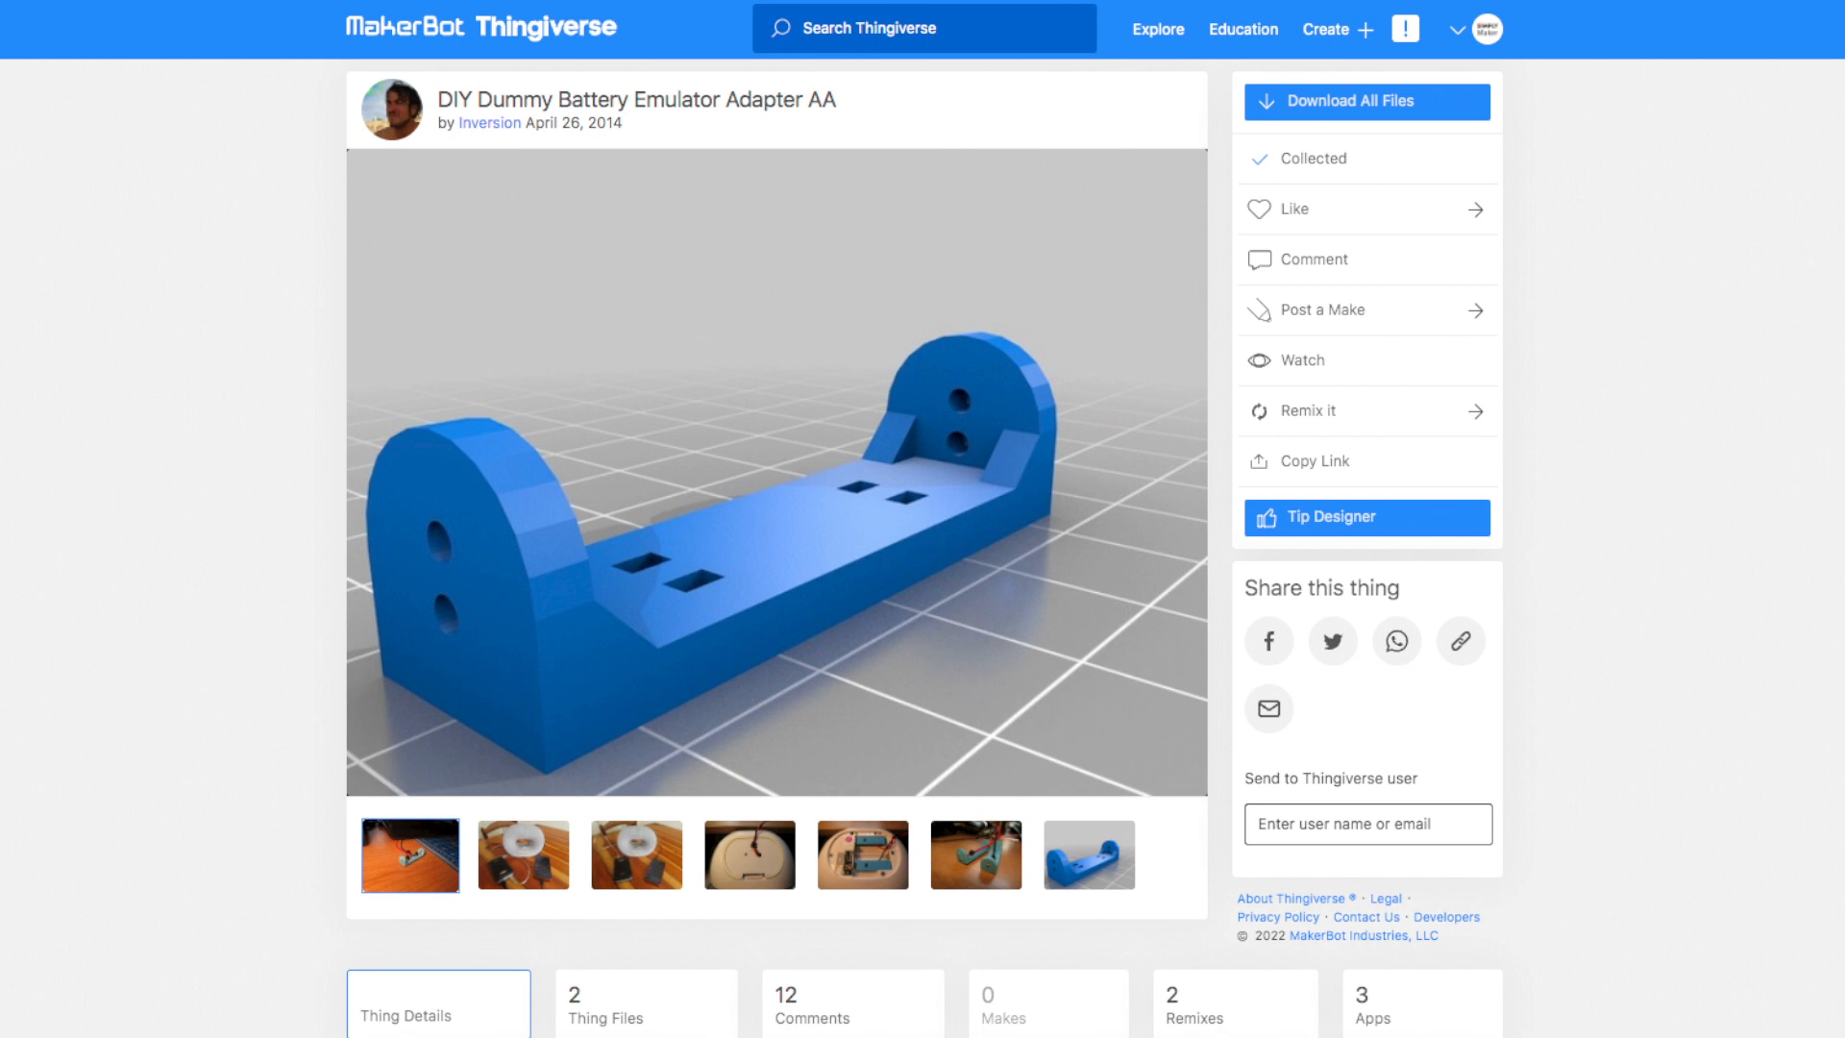
click(411, 853)
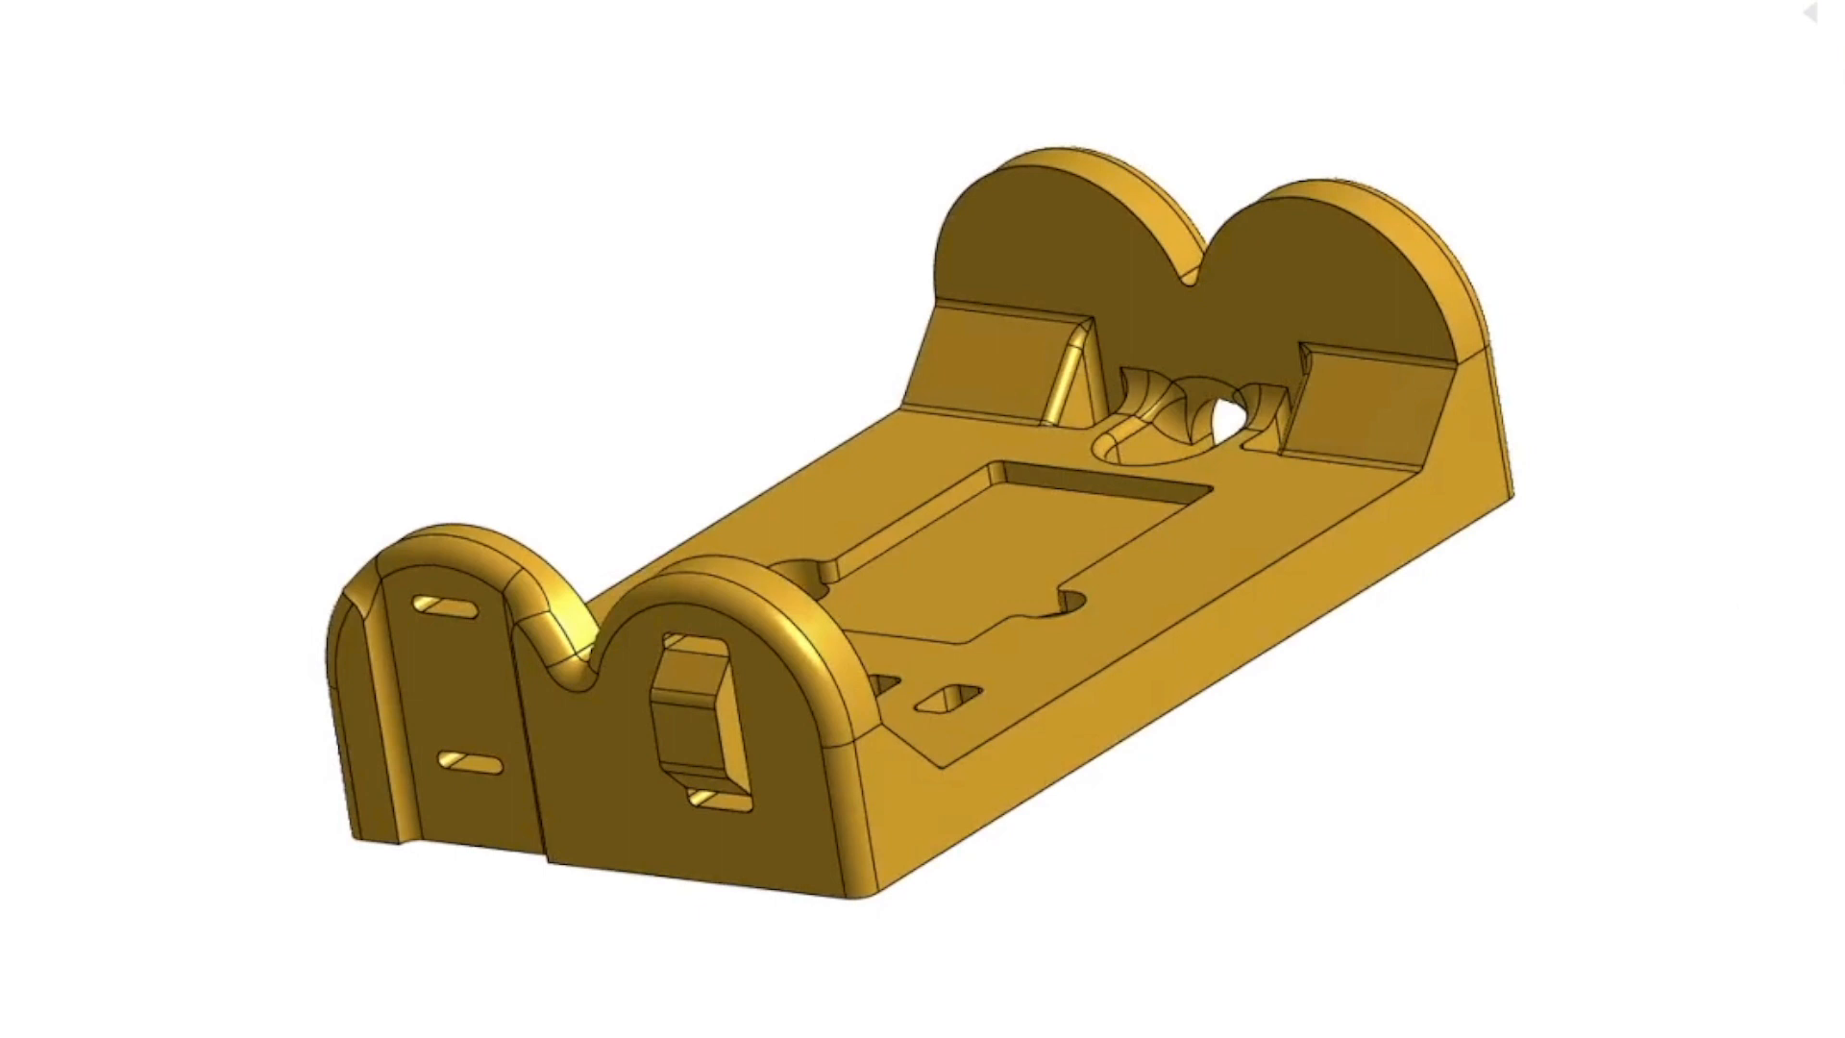
mouse_move(1681, 246)
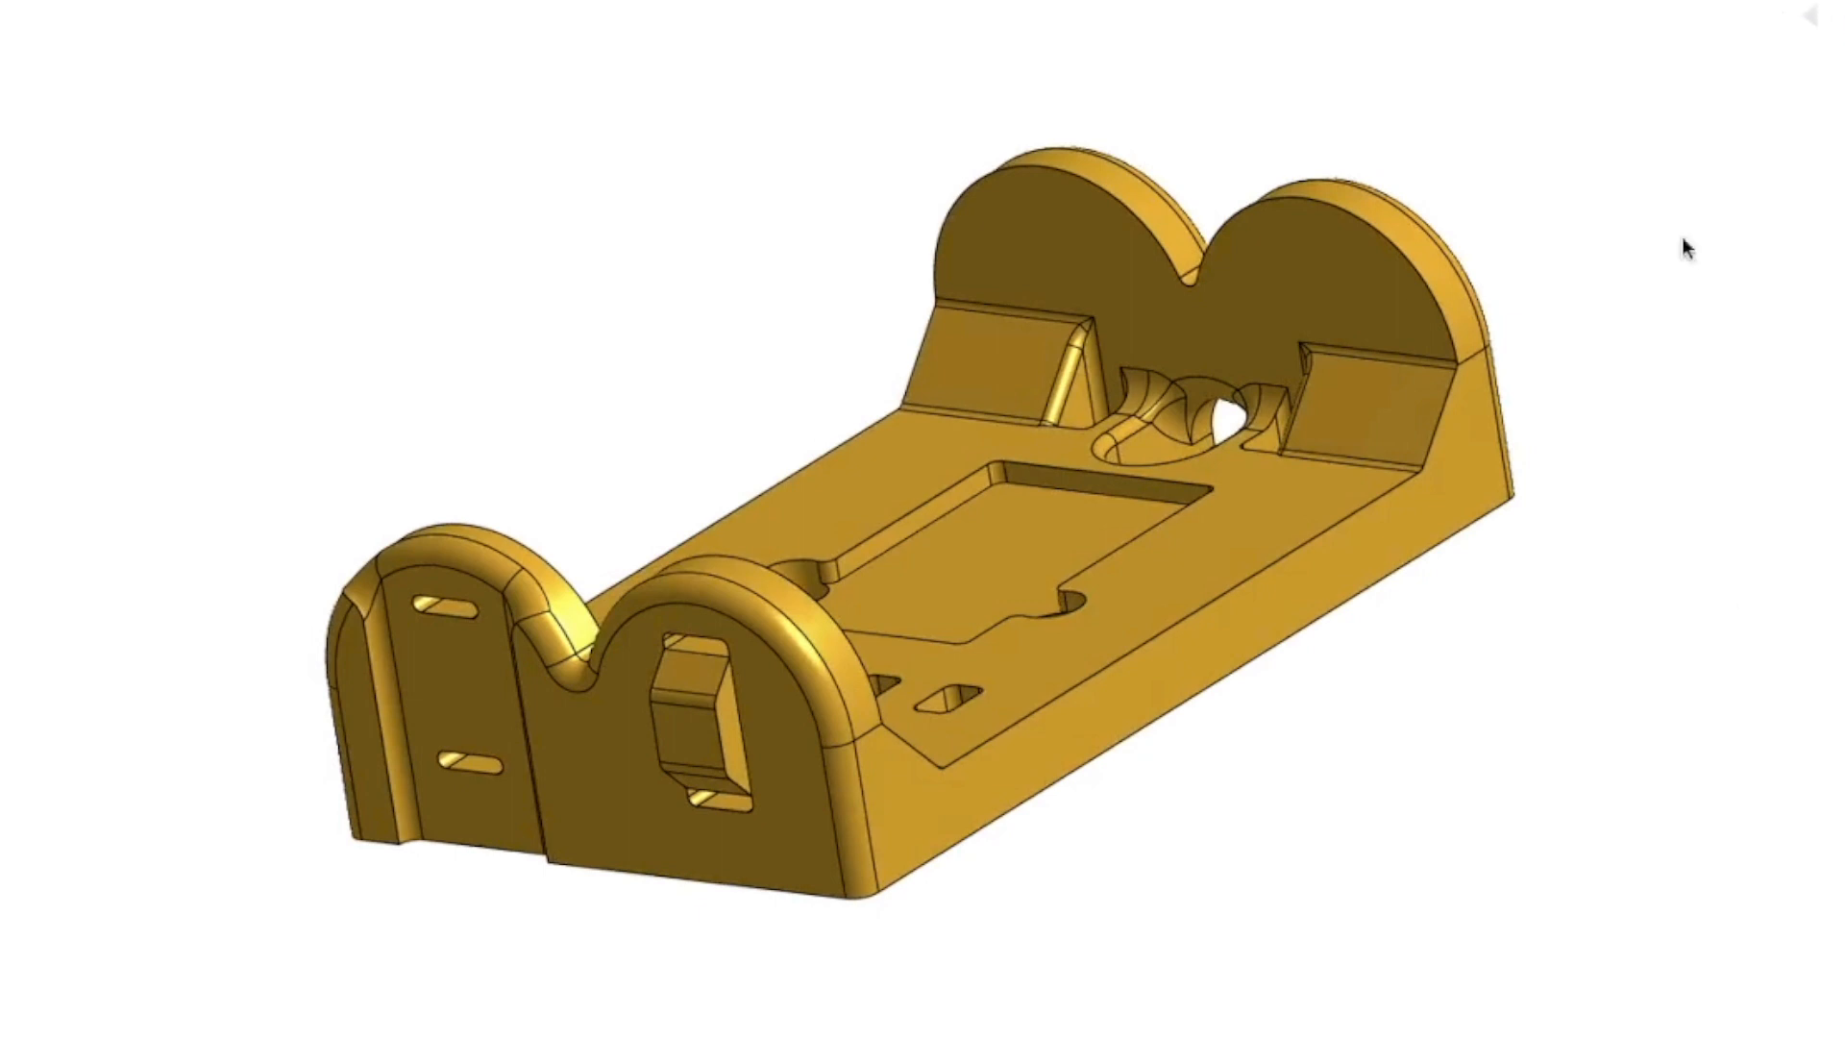
click(461, 690)
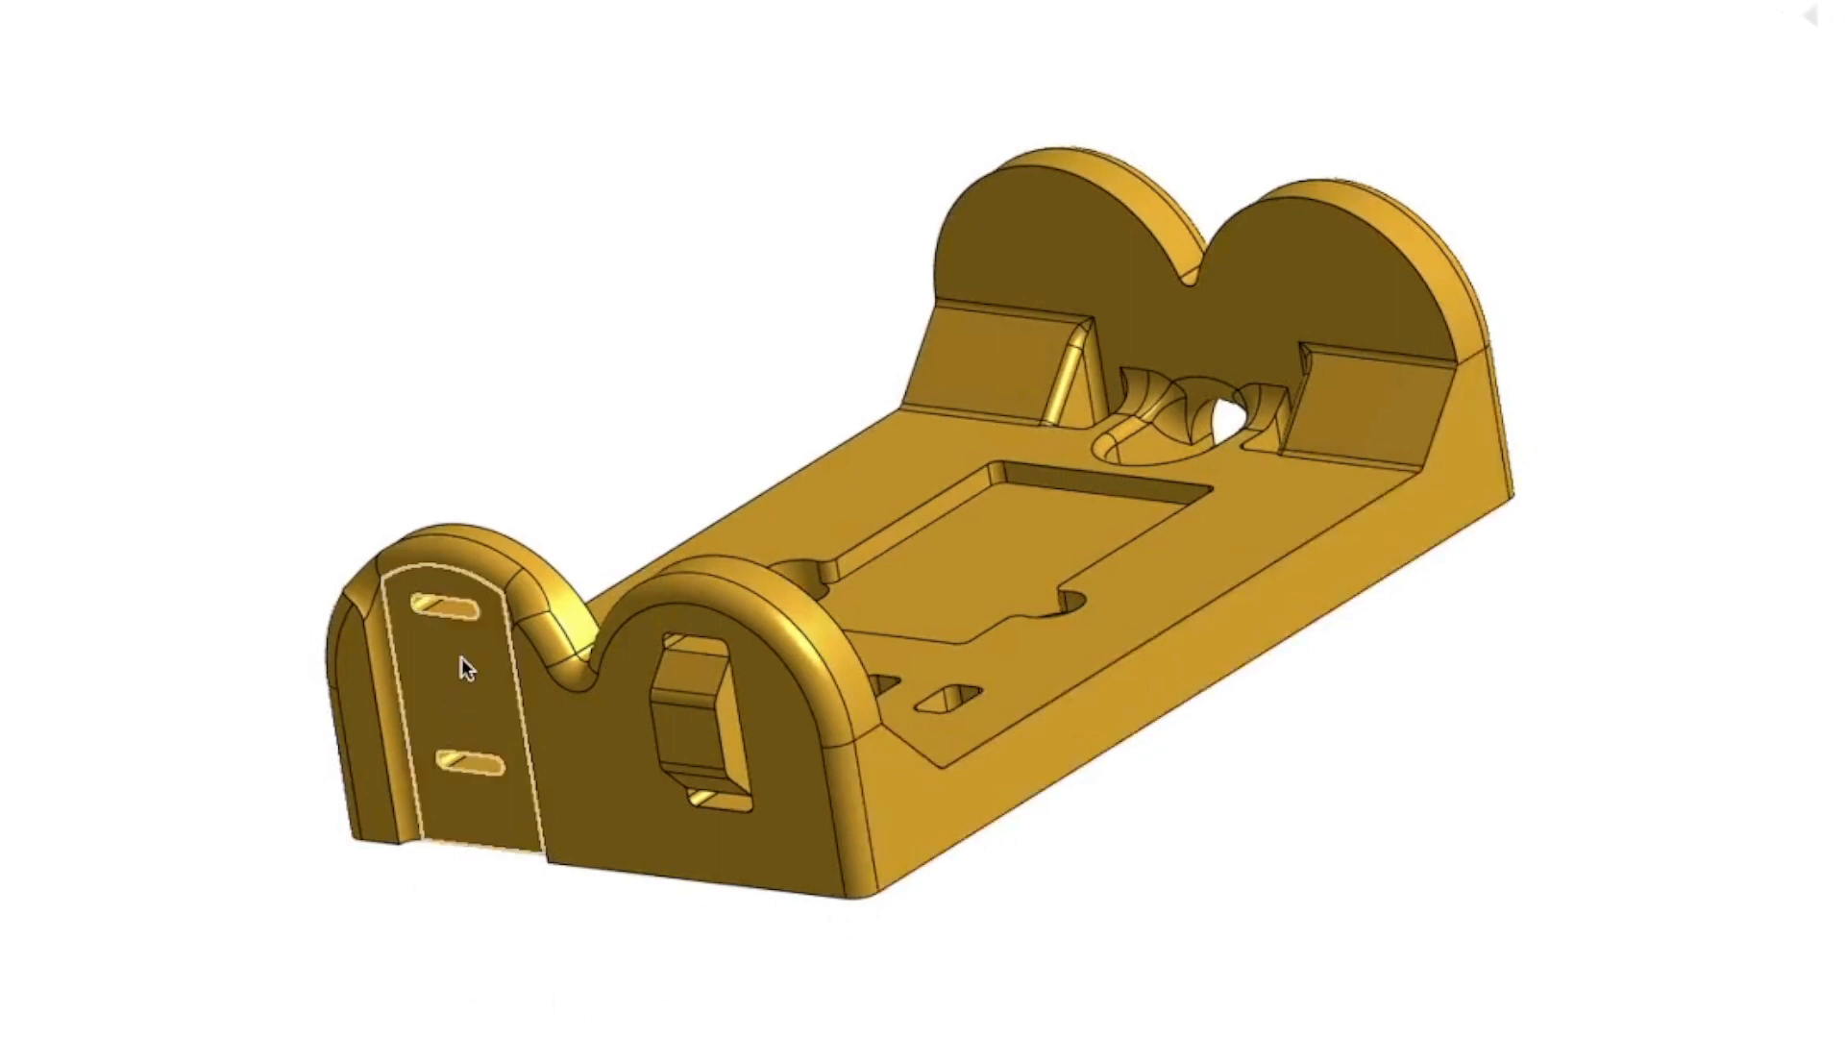